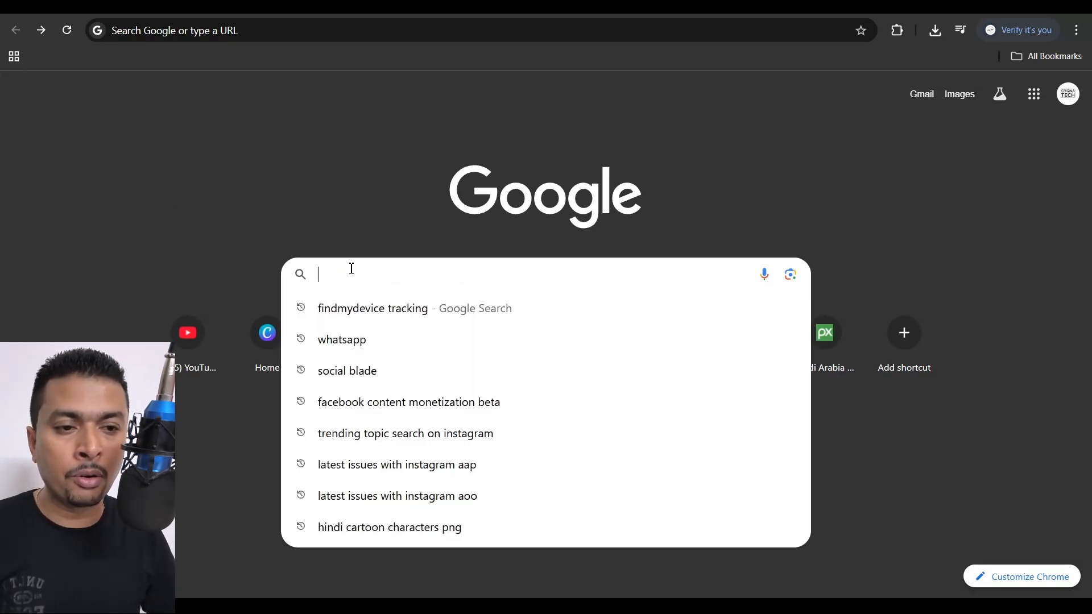
Step: Reach Google's Find My Device from the 'findmydevice tracking' search and sign in
{"action": "left_click", "coordinate": [372, 309]}
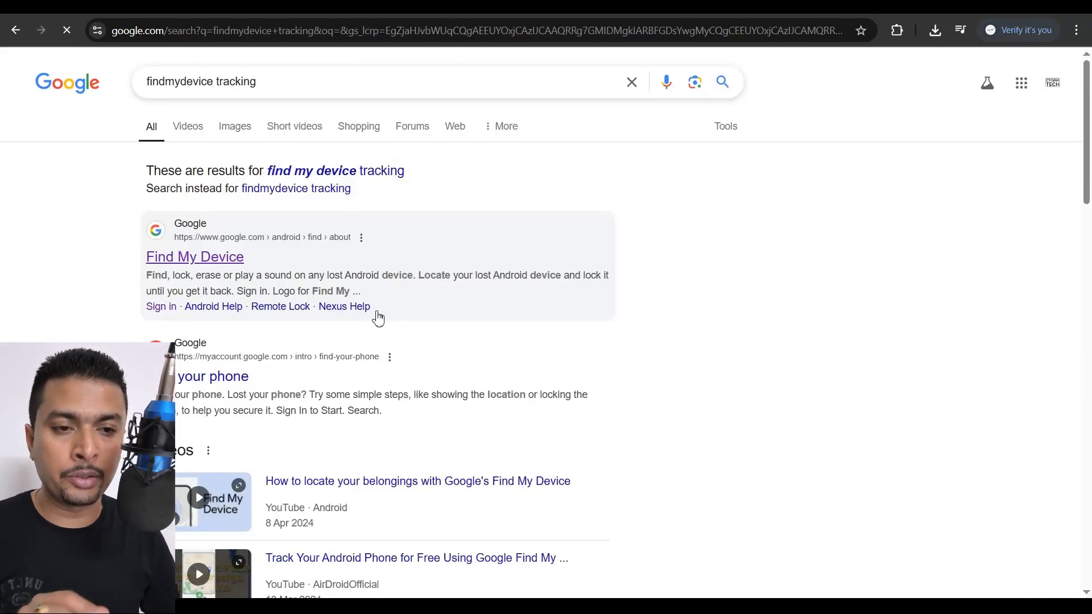
{"action": "left_click", "coordinate": [194, 257]}
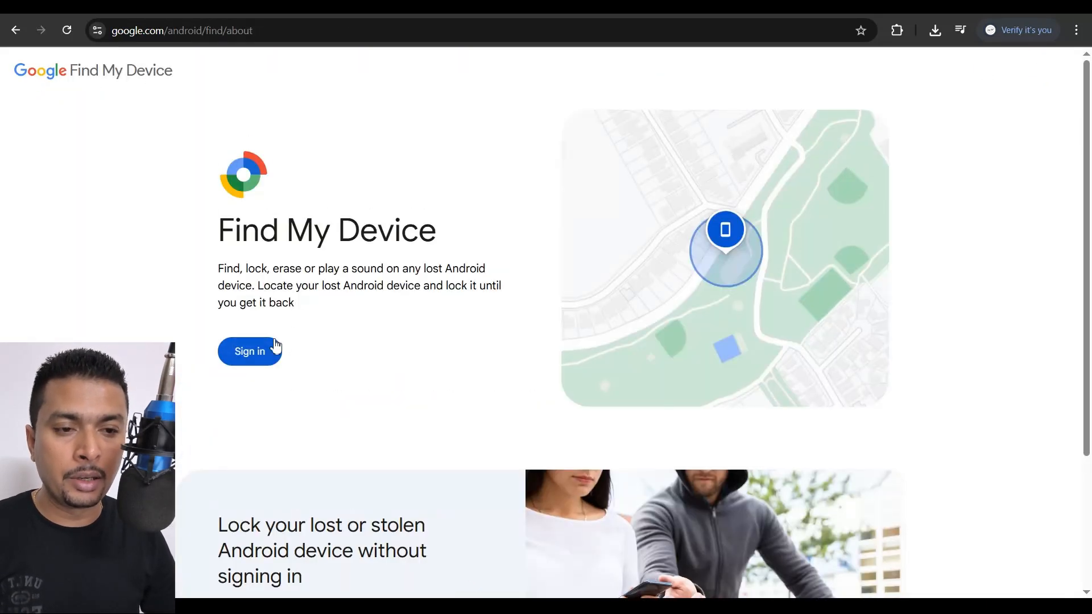
{"action": "left_click", "coordinate": [249, 351]}
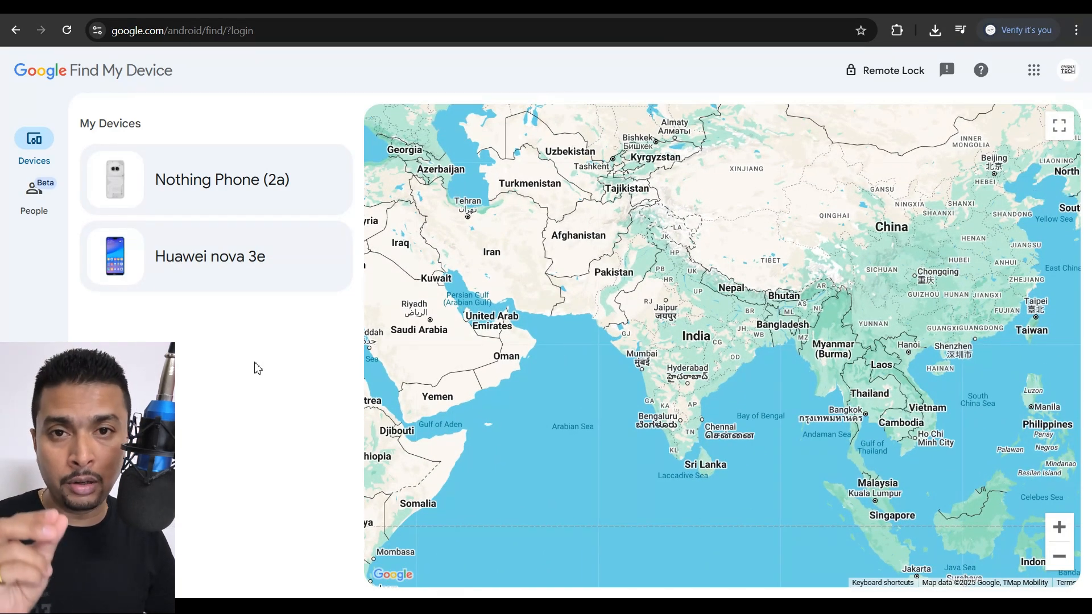
{"action": "mouse_move", "coordinate": [209, 184]}
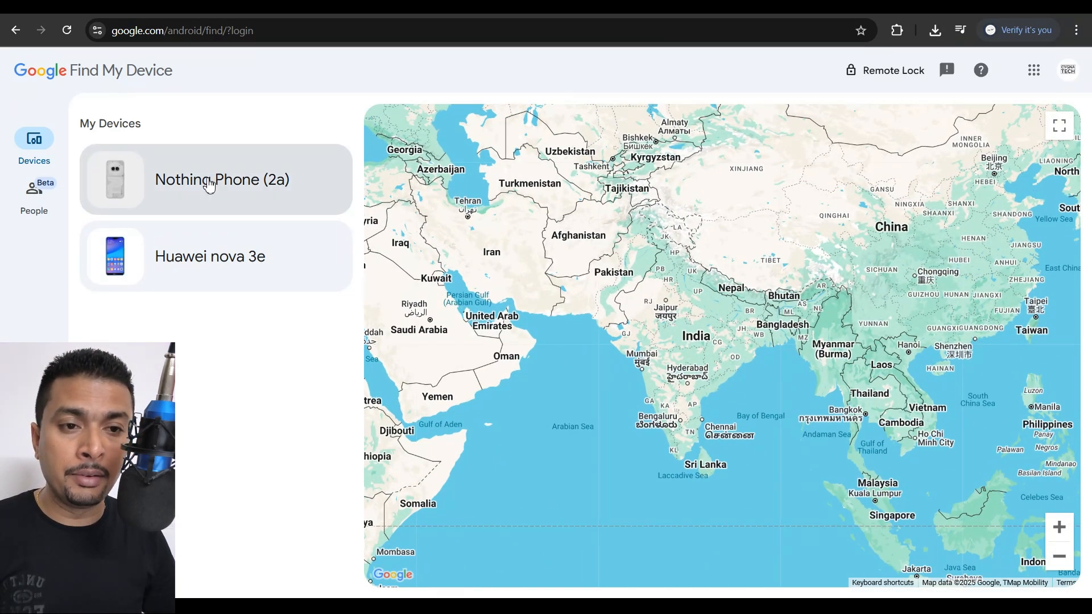
Step: Select the Nothing Phone (2a) from My Devices to pinpoint it on the map
{"action": "left_click", "coordinate": [221, 179]}
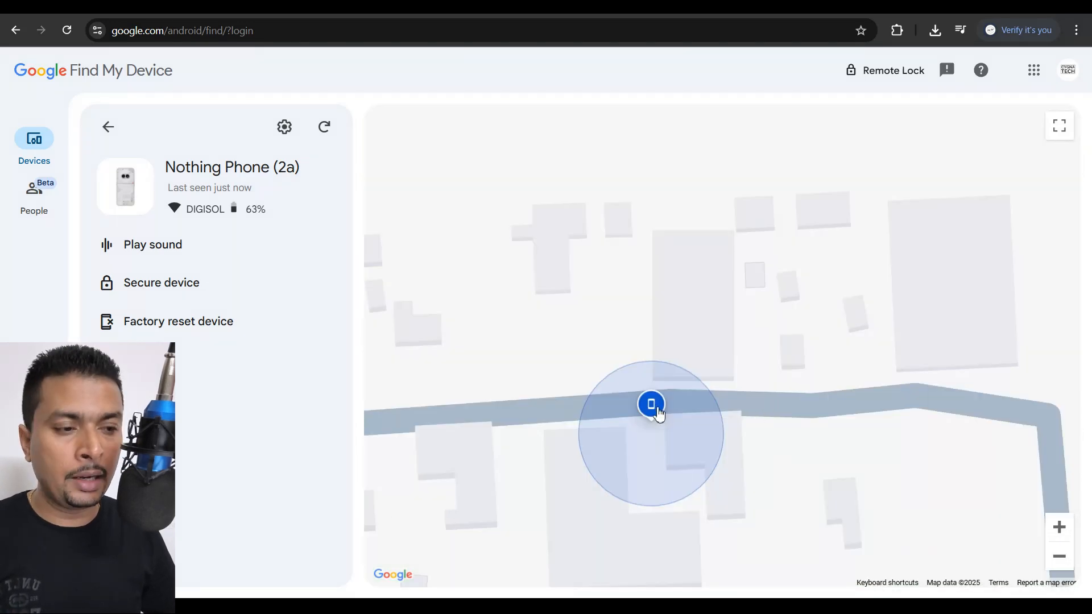
{"action": "mouse_move", "coordinate": [651, 404]}
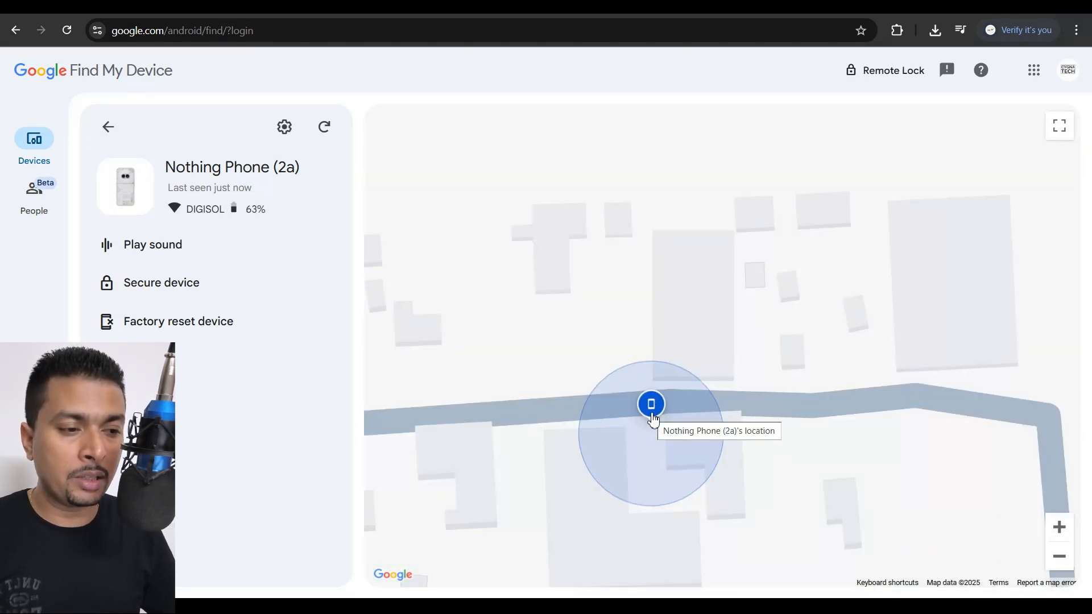